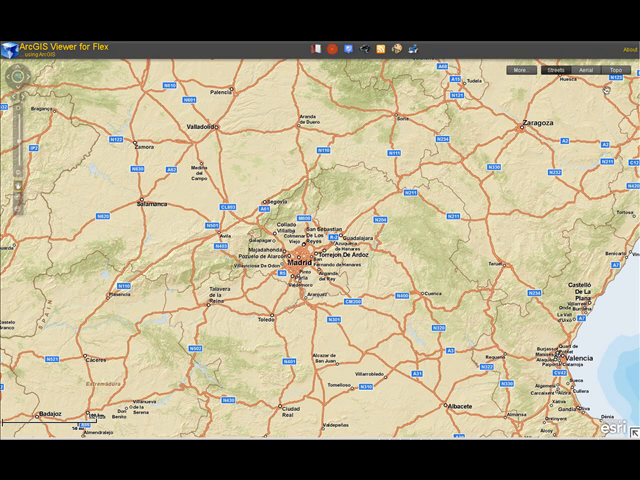
Step: Cycle the basemap from Topo to Aerial near Madrid, then back to Topo
{"action": "left_click", "coordinate": [610, 55]}
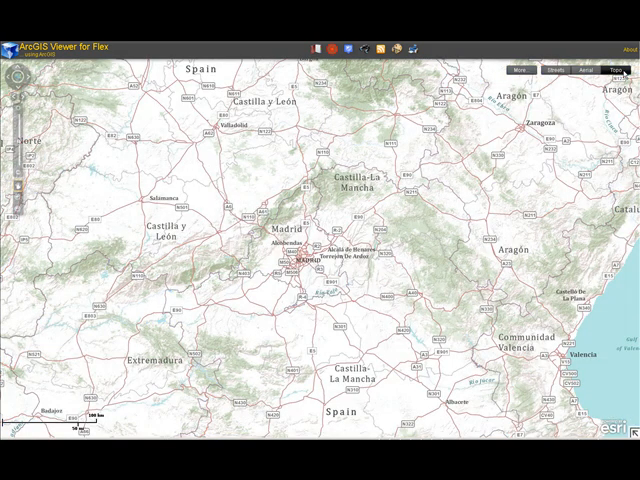
{"action": "left_click", "coordinate": [581, 71]}
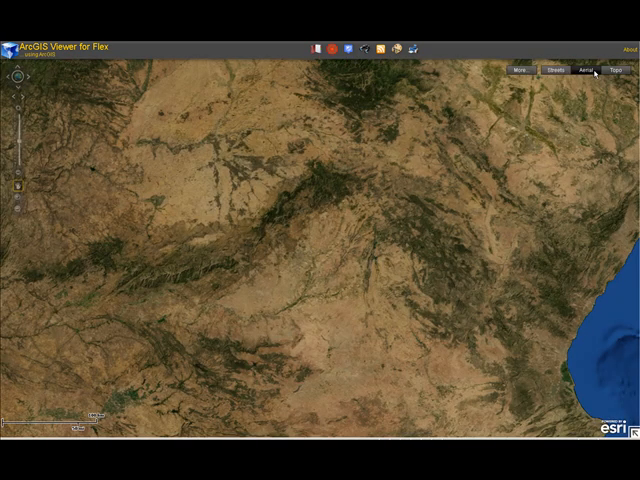
{"action": "left_click", "coordinate": [521, 71]}
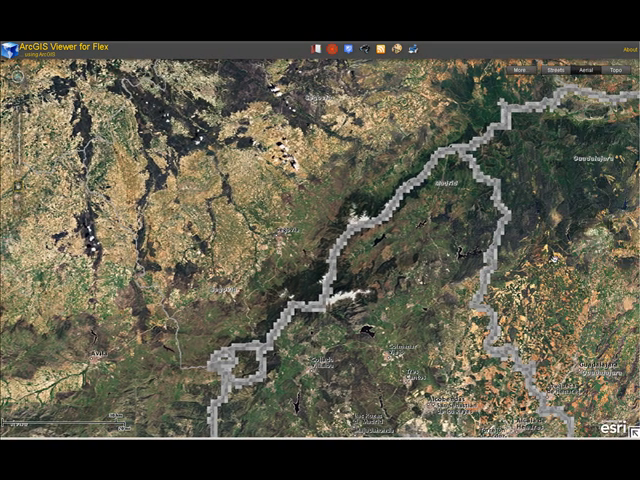
{"action": "scroll", "scroll_direction": "down", "scroll_amount": 3}
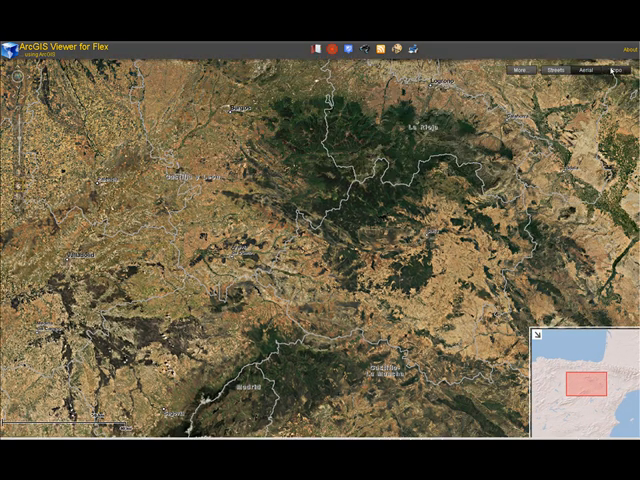
{"action": "left_click", "coordinate": [516, 72]}
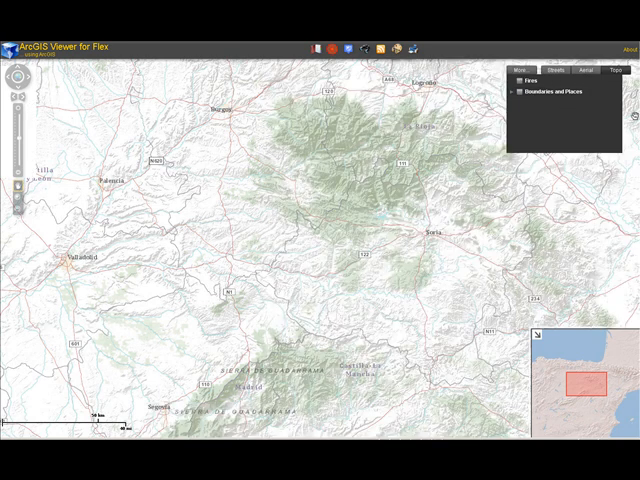
Step: Use the Bookmarks panel to jump to Contiguous USA, then to Japan
{"action": "left_click", "coordinate": [525, 70]}
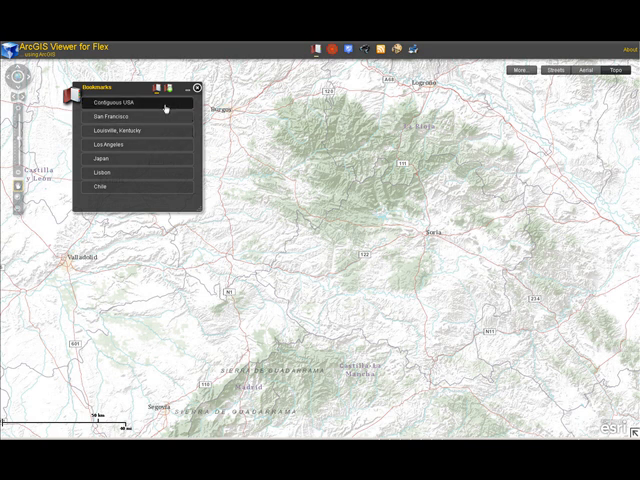
{"action": "left_click", "coordinate": [116, 103]}
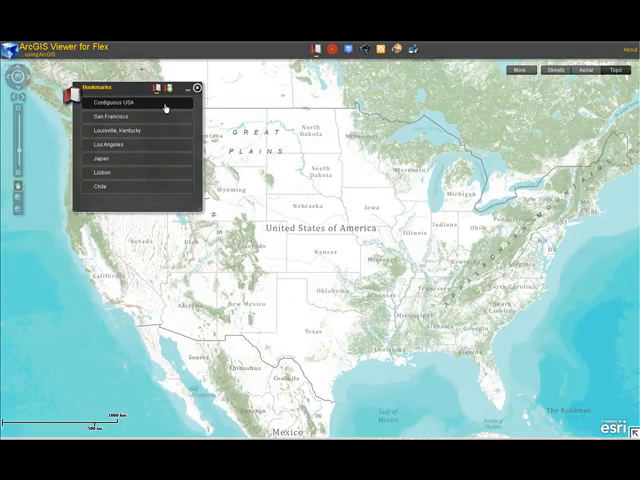
{"action": "mouse_move", "coordinate": [155, 148]}
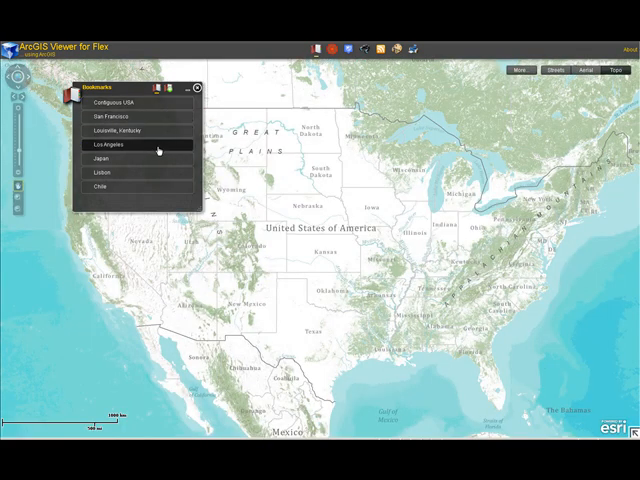
{"action": "left_click", "coordinate": [100, 160]}
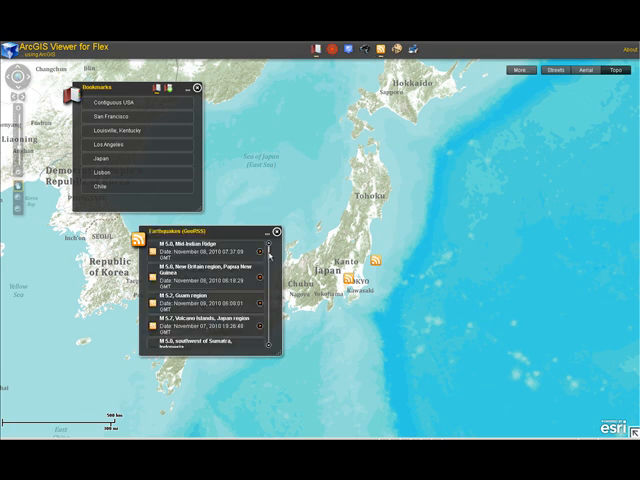
Step: Scroll the Earthquakes feed and show details of the M 5.1 quake near Honshu
{"action": "scroll", "scroll_direction": "down", "scroll_amount": 3}
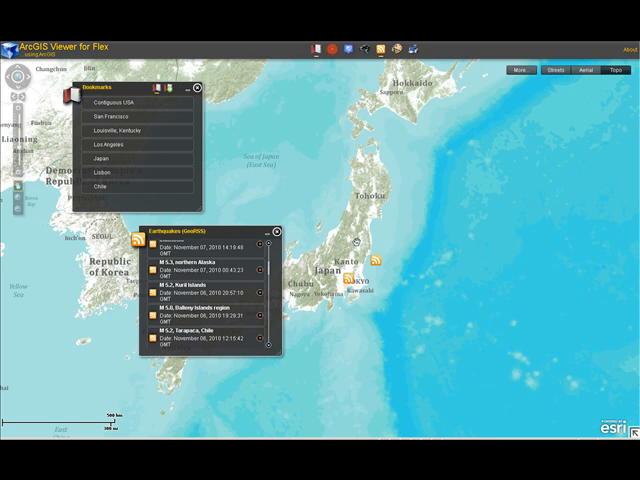
{"action": "left_click", "coordinate": [383, 258]}
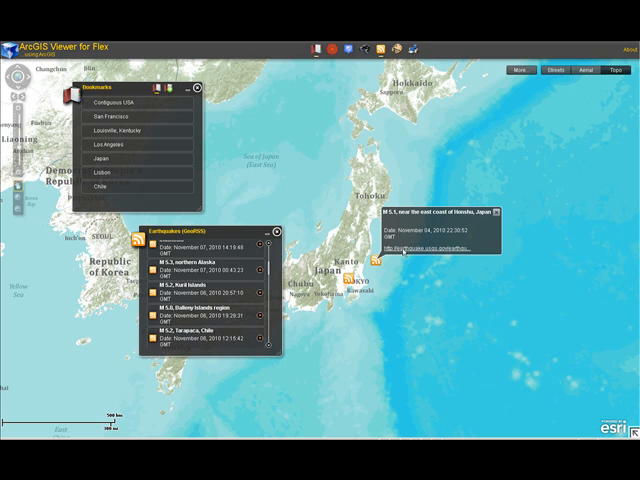
{"action": "left_click", "coordinate": [405, 243]}
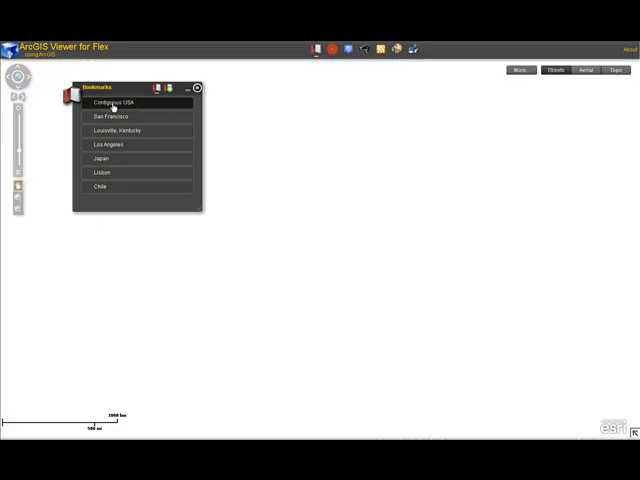
Step: Return to the Contiguous USA bookmark and enter street '350 5th Avenue'
{"action": "left_click", "coordinate": [116, 102]}
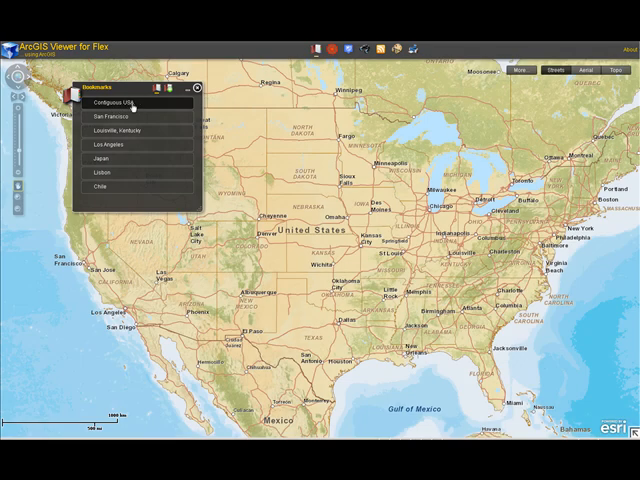
{"action": "mouse_move", "coordinate": [332, 48]}
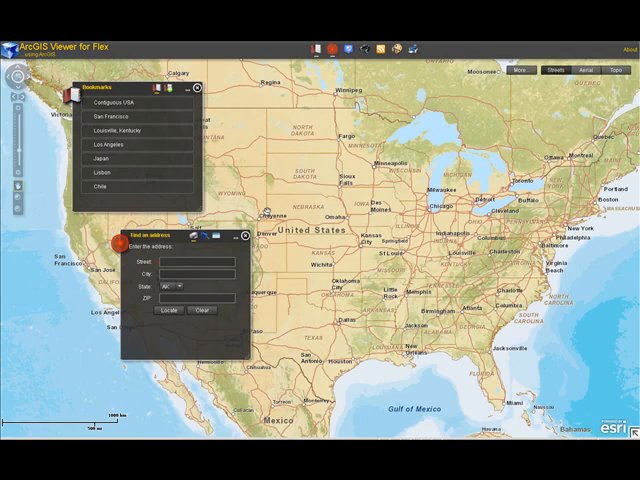
{"action": "left_click", "coordinate": [195, 261]}
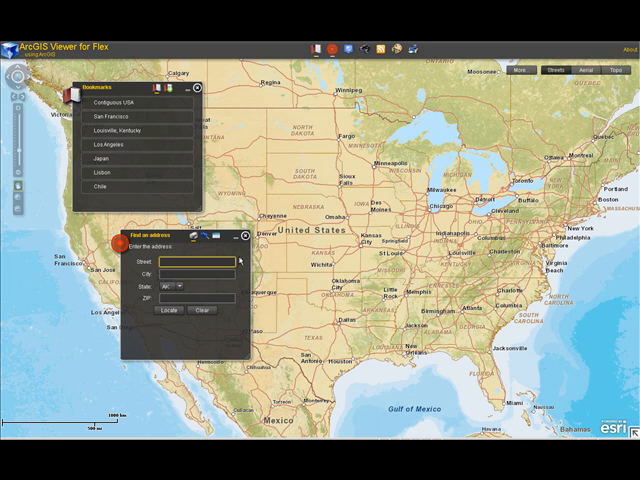
{"action": "type", "text": "350 S"}
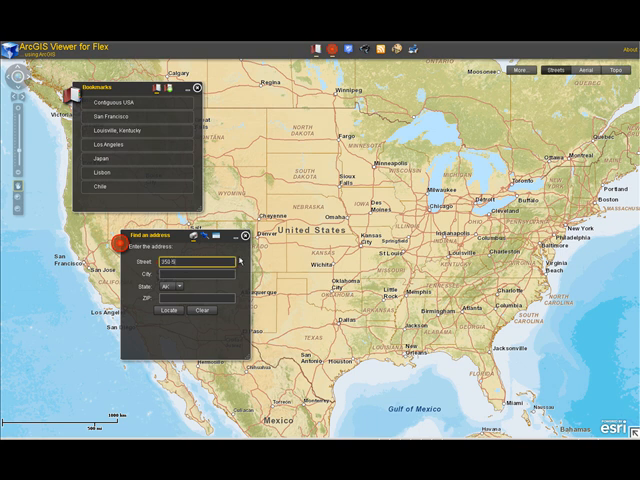
{"action": "type", "text": "th A"}
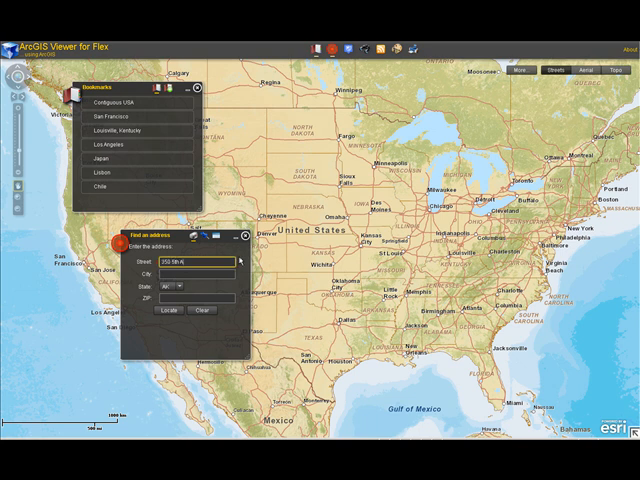
{"action": "type", "text": "venue"}
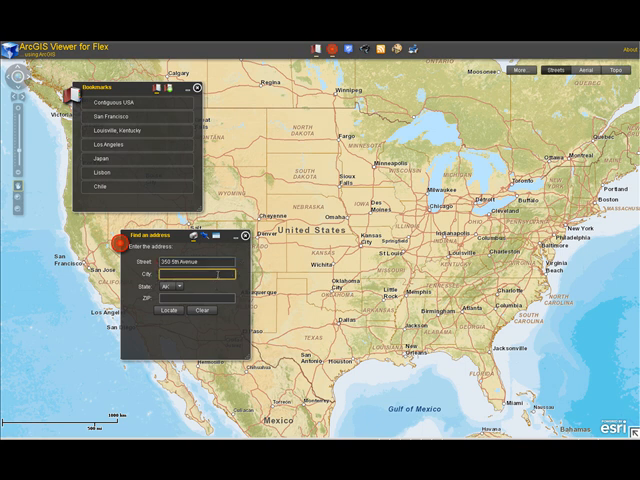
Step: Enter city New York, state NY and ZIP 10018
{"action": "type", "text": "New Y"}
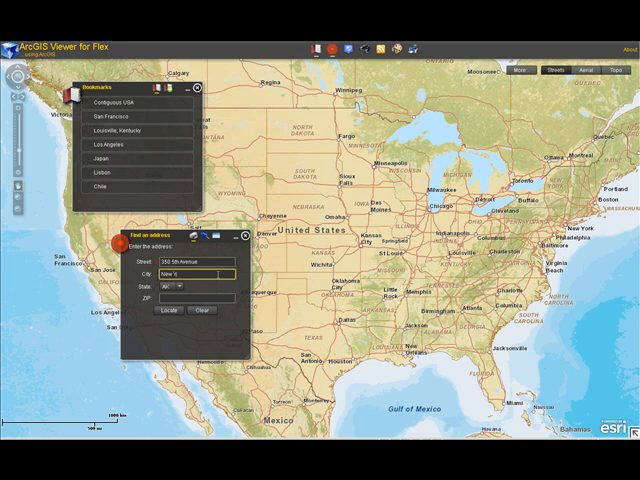
{"action": "type", "text": "New York"}
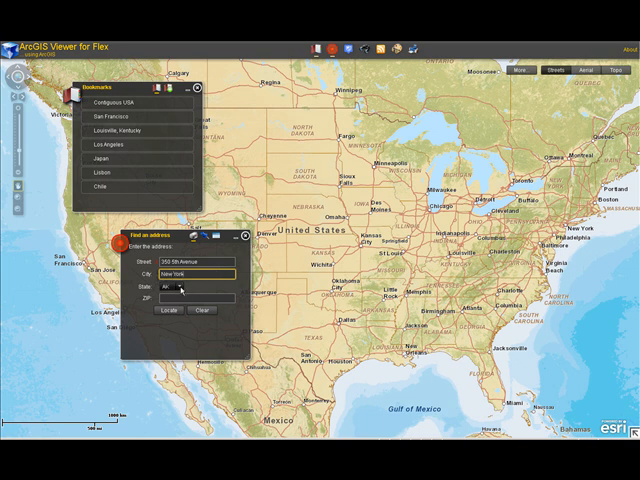
{"action": "left_click", "coordinate": [190, 289]}
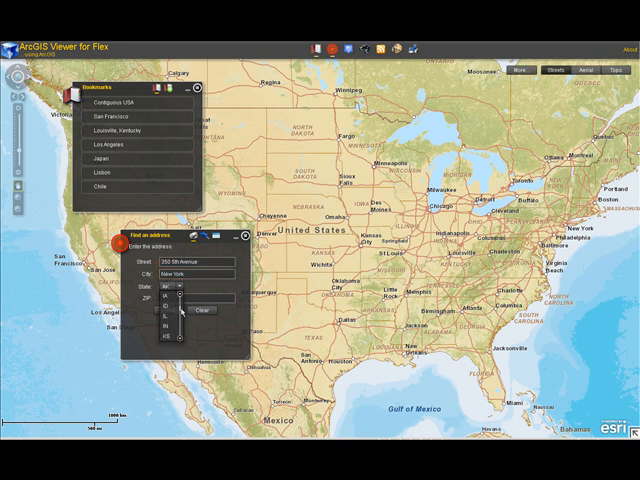
{"action": "scroll", "scroll_direction": "down", "scroll_amount": 3}
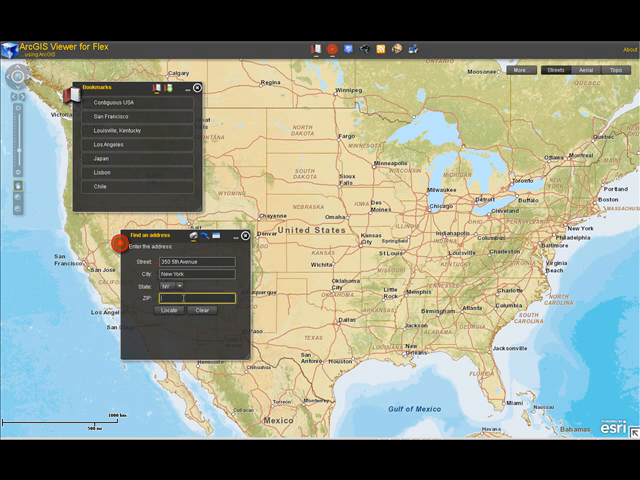
{"action": "type", "text": "10018"}
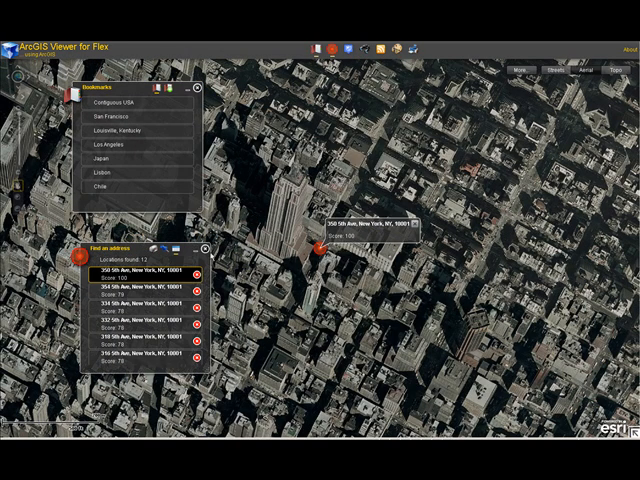
Step: Locate the address and view midtown Manhattan around 5th Avenue and 34th Street
{"action": "left_click", "coordinate": [204, 247]}
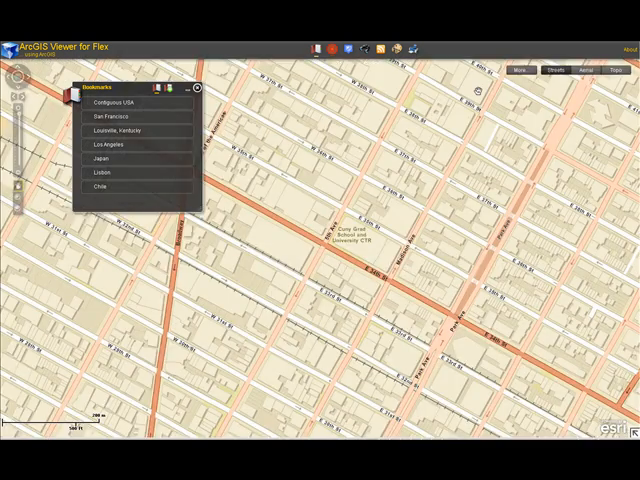
{"action": "mouse_move", "coordinate": [120, 131]}
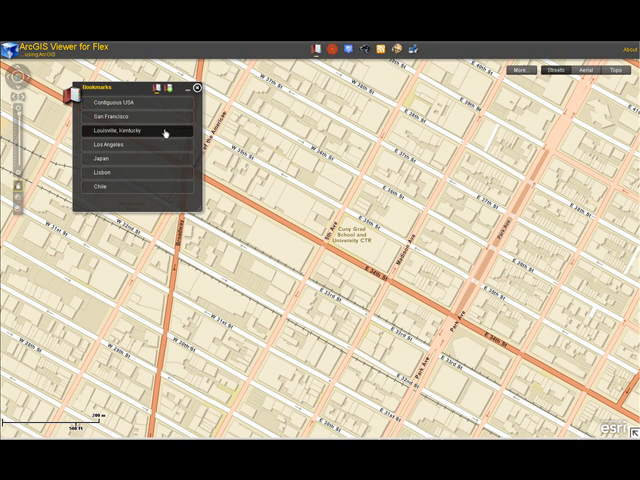
Step: Jump to the Louisville, Kentucky bookmark and list police stations by division
{"action": "left_click", "coordinate": [117, 131]}
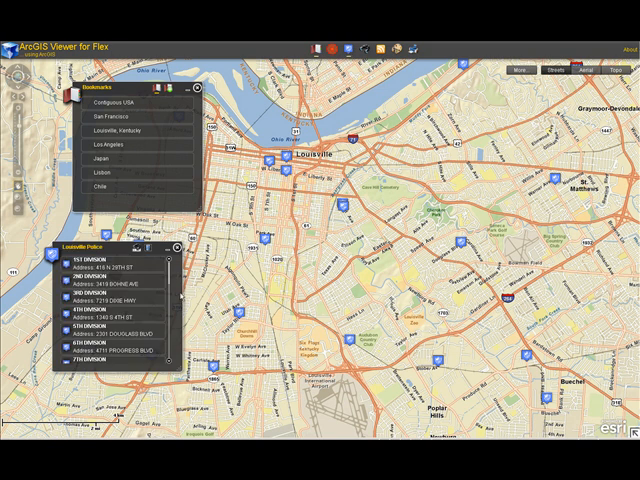
{"action": "left_click", "coordinate": [110, 315]}
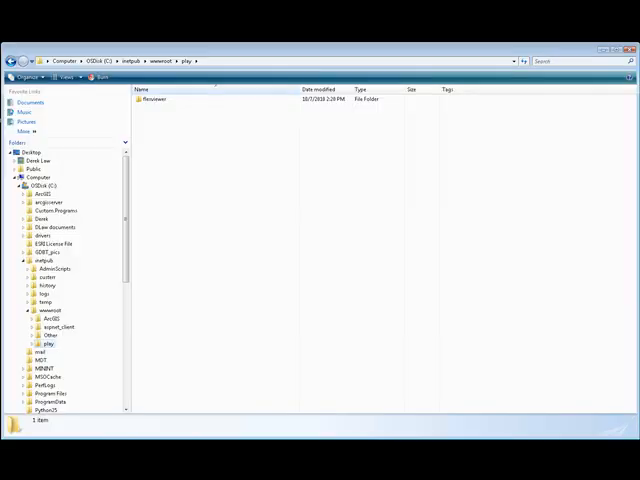
{"action": "mouse_move", "coordinate": [215, 202]}
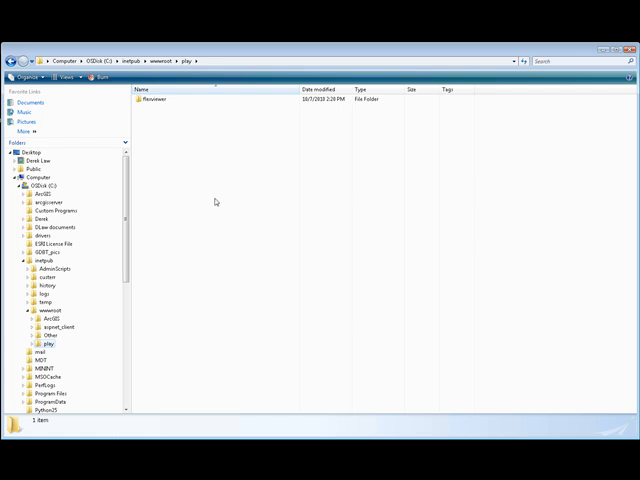
Step: Check the flexviewer folder's properties, then open it to view its files
{"action": "left_click", "coordinate": [31, 343]}
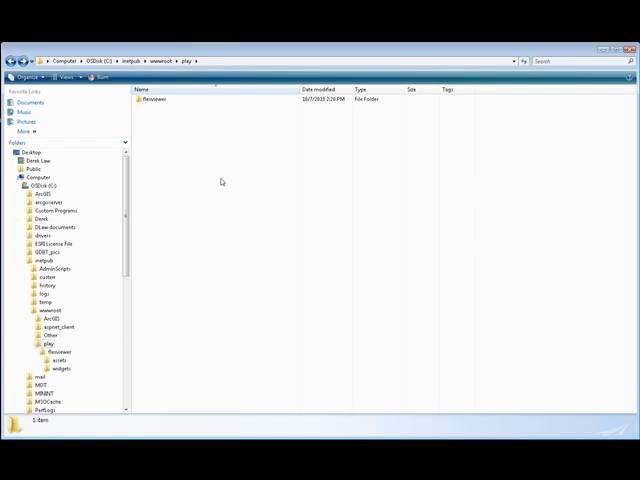
{"action": "mouse_move", "coordinate": [192, 162]}
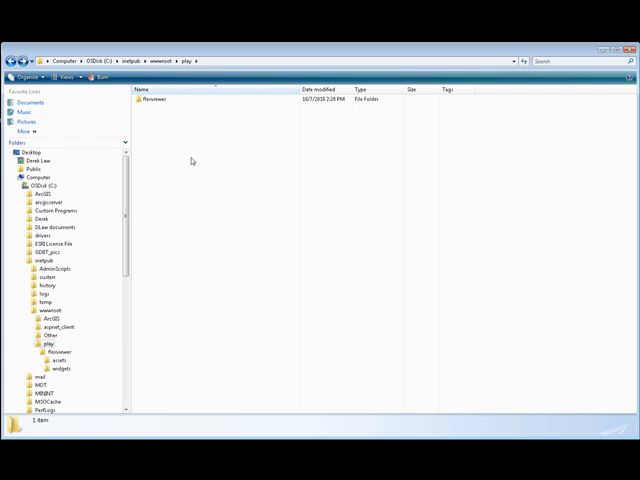
{"action": "left_click", "coordinate": [160, 99]}
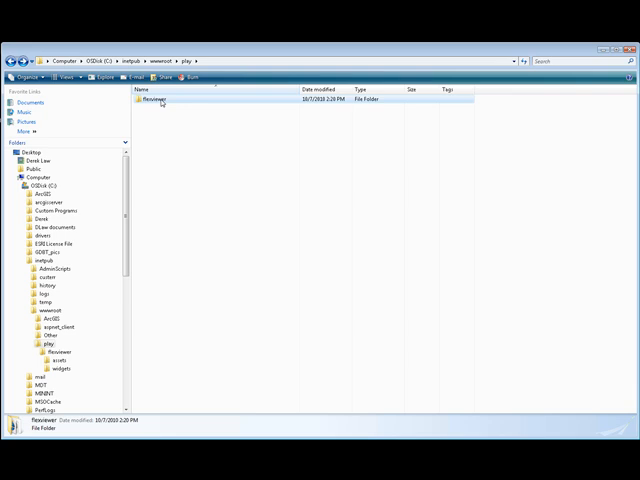
{"action": "right_click", "coordinate": [150, 99]}
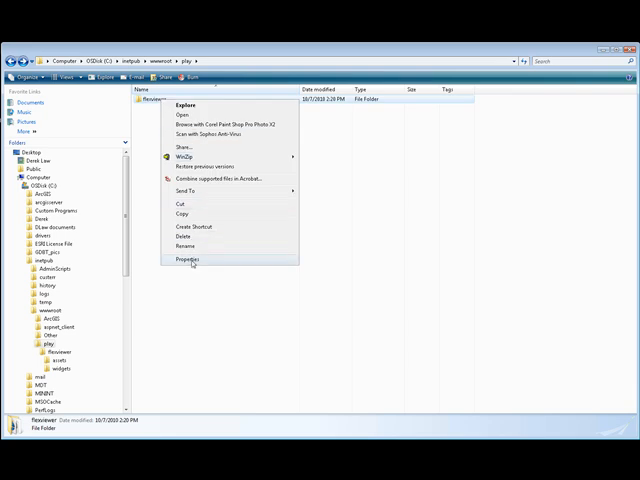
{"action": "left_click", "coordinate": [190, 258]}
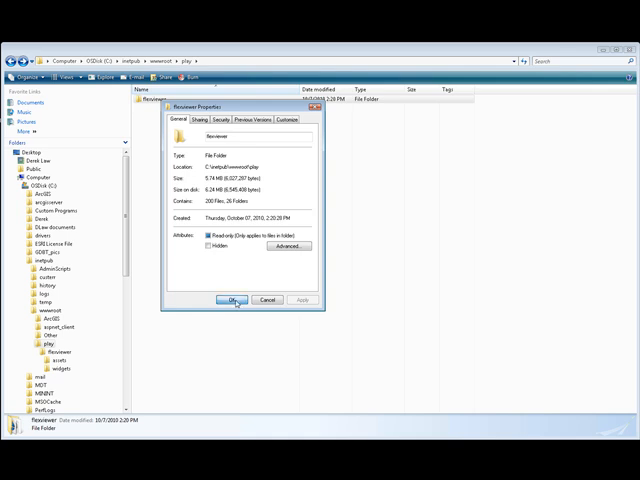
{"action": "left_click", "coordinate": [233, 300]}
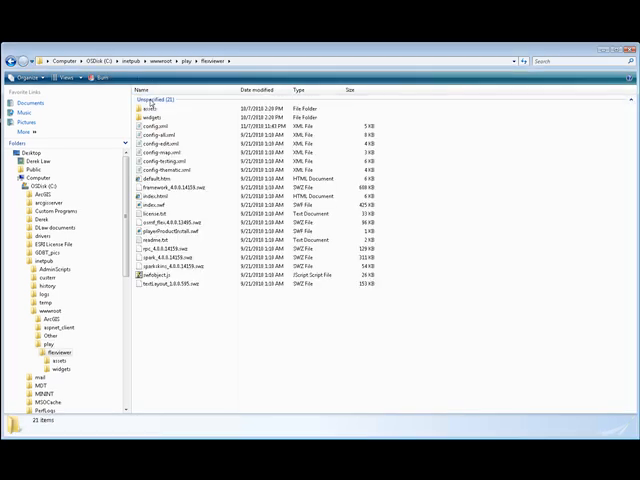
{"action": "mouse_move", "coordinate": [420, 126]}
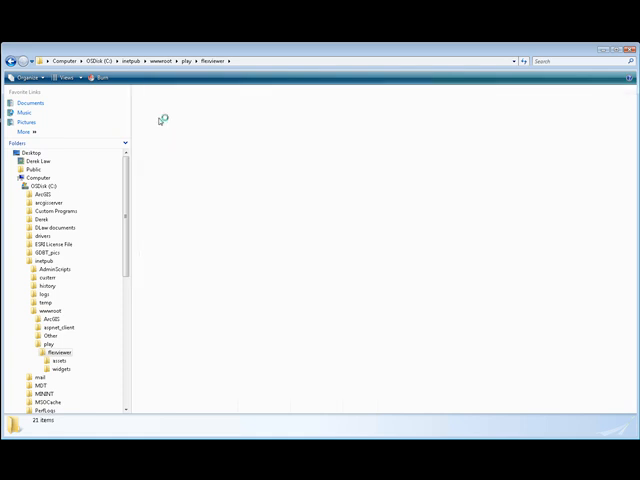
{"action": "left_click", "coordinate": [61, 367]}
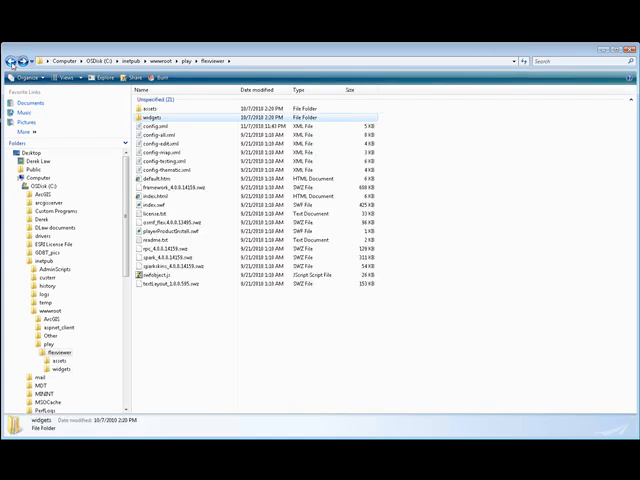
{"action": "mouse_move", "coordinate": [160, 130]}
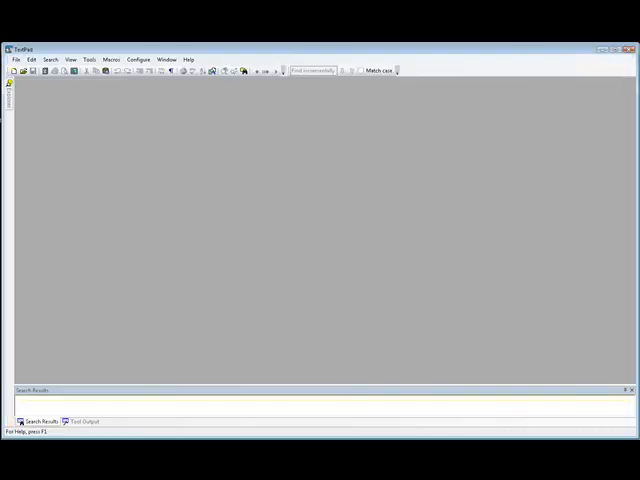
Step: Load flexviewer\config.xml and review its map layers and widget container sections
{"action": "left_click", "coordinate": [16, 59]}
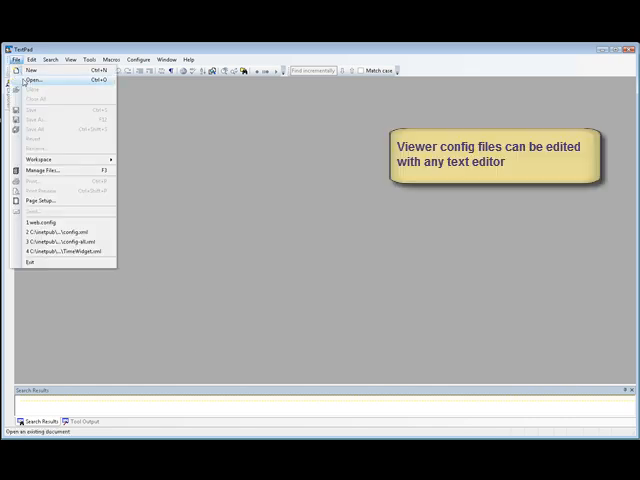
{"action": "left_click", "coordinate": [33, 80]}
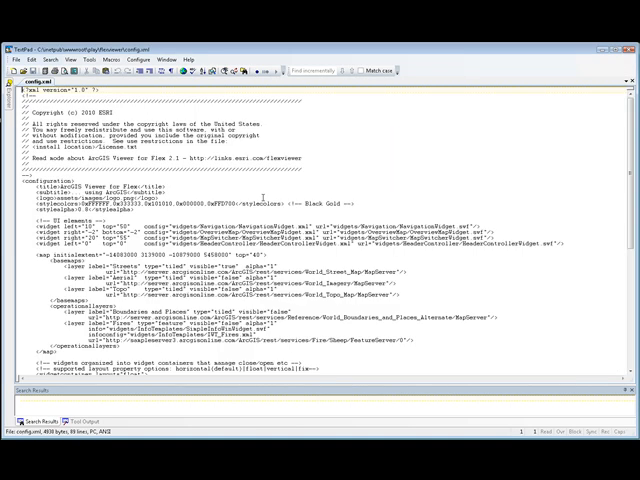
{"action": "scroll", "scroll_direction": "down", "scroll_amount": 3}
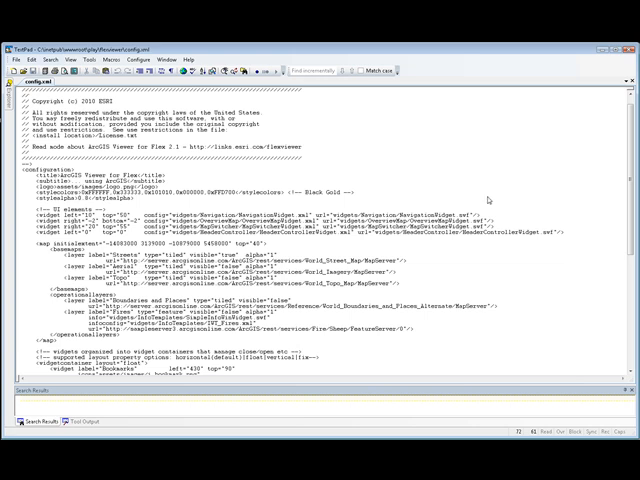
{"action": "mouse_move", "coordinate": [337, 193]}
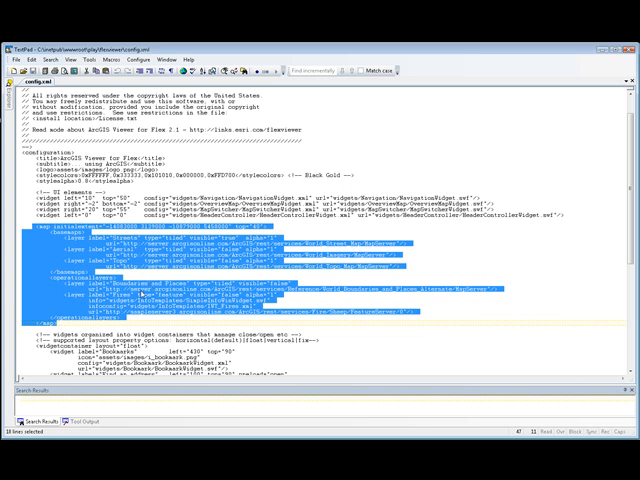
{"action": "scroll", "scroll_direction": "down", "scroll_amount": 3}
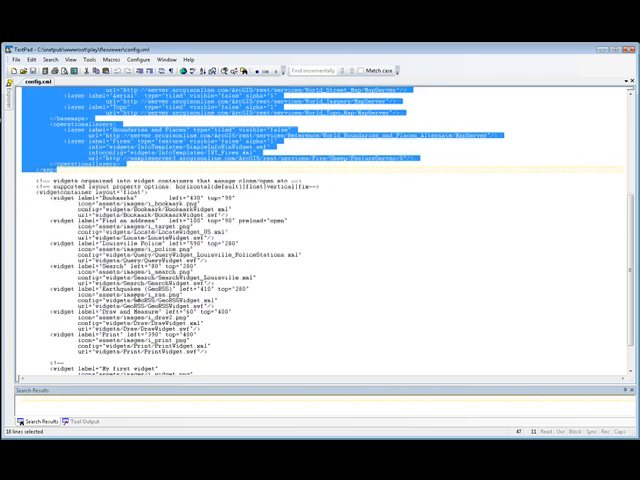
{"action": "scroll", "scroll_direction": "down", "scroll_amount": 3}
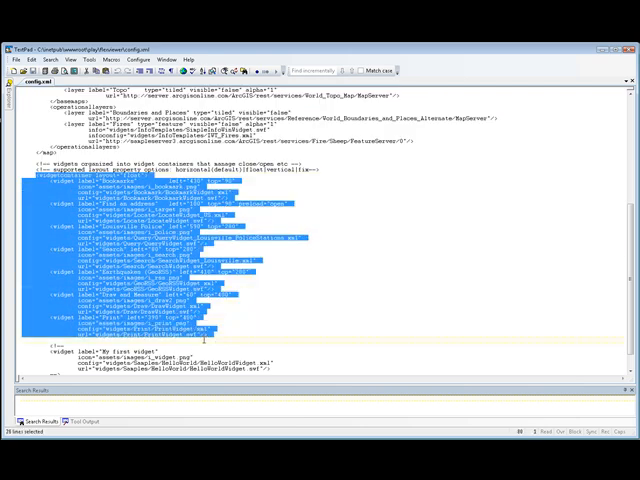
{"action": "left_click", "coordinate": [540, 341]}
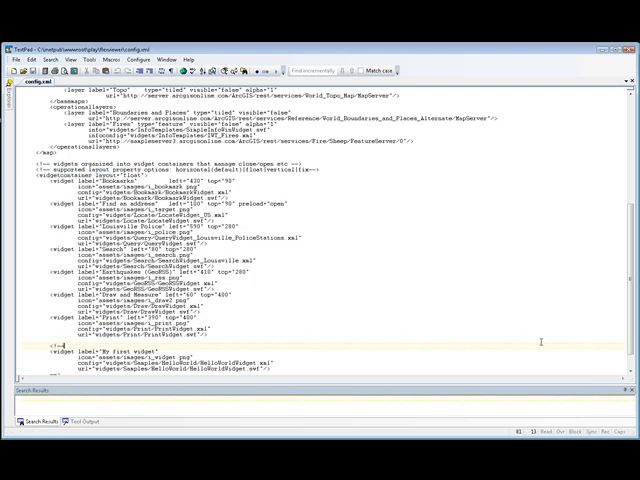
{"action": "scroll", "scroll_direction": "up", "scroll_amount": 3}
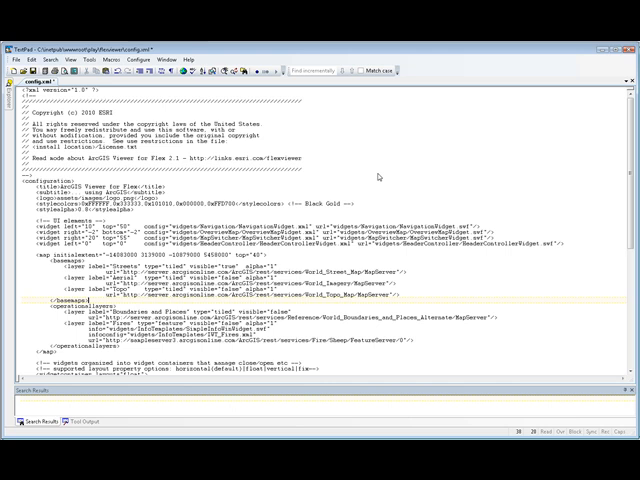
{"action": "mouse_move", "coordinate": [253, 186]}
{"action": "type", "text": "Petroleum"}
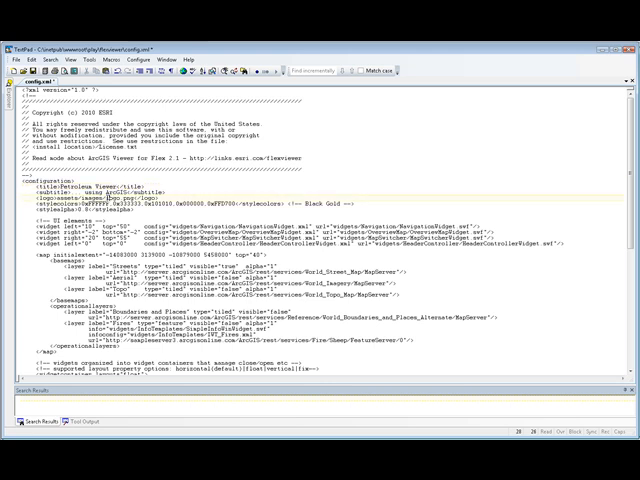
Step: Select the logo image name in config.xml to replace it with the oil barrel image
{"action": "double_click", "coordinate": [115, 196]}
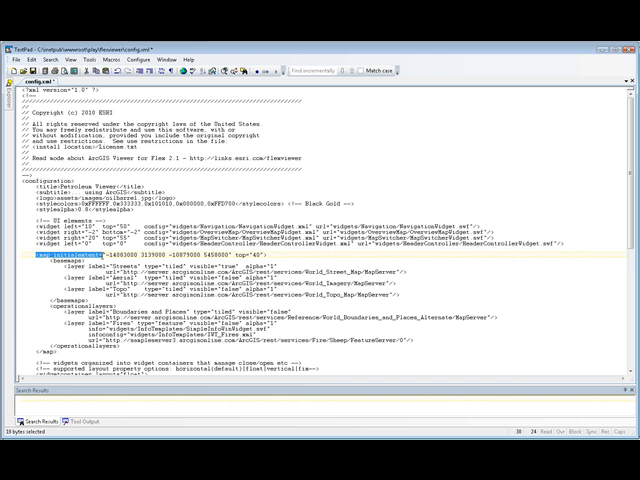
{"action": "mouse_move", "coordinate": [381, 176]}
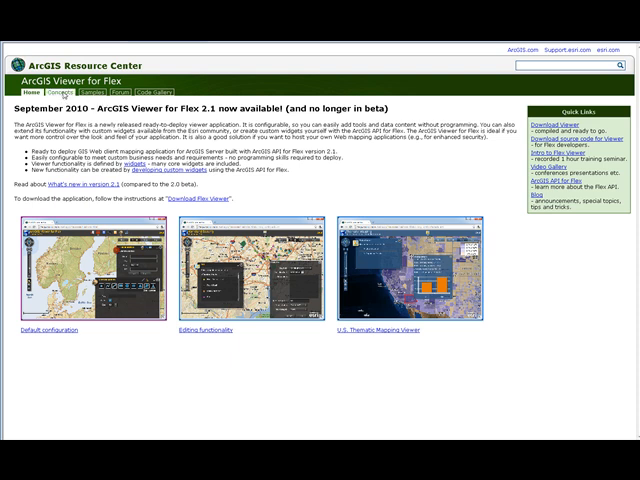
Step: In Concepts, open the Viewer for Flex Overview and expand Configure The Viewer topics
{"action": "left_click", "coordinate": [59, 93]}
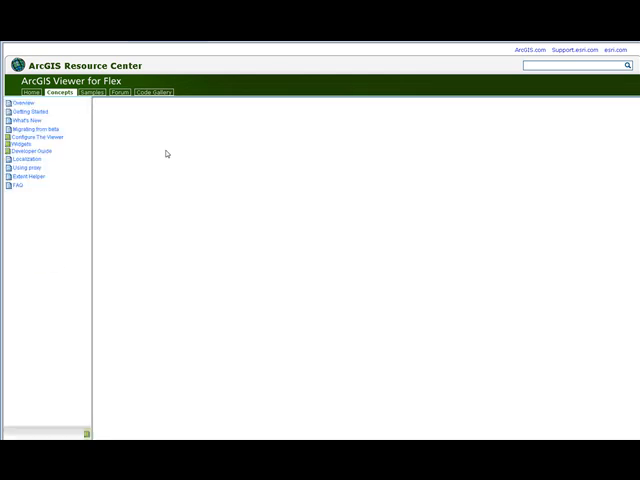
{"action": "left_click", "coordinate": [23, 101]}
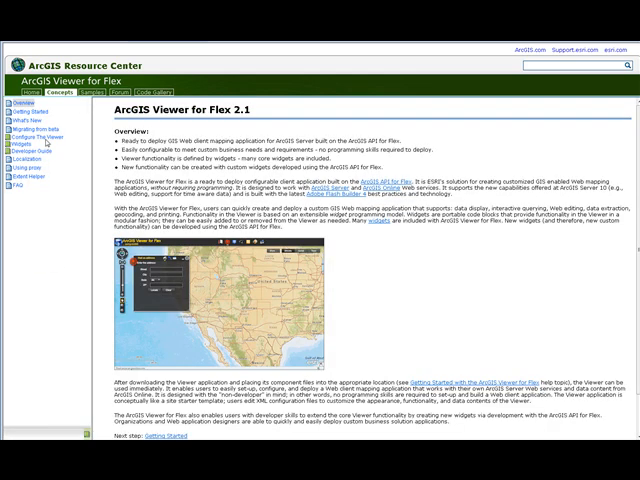
{"action": "left_click", "coordinate": [37, 128]}
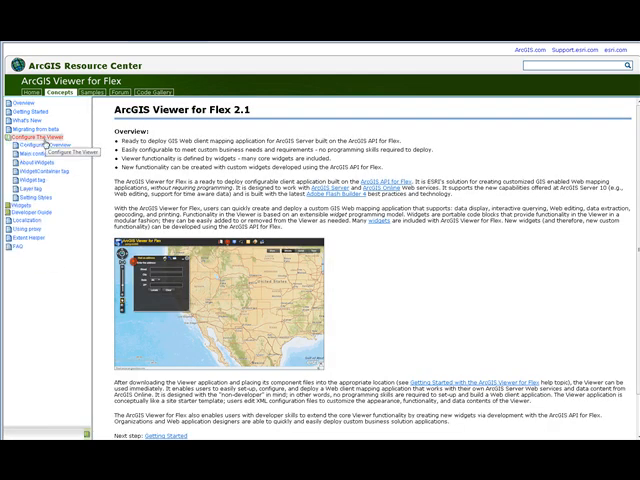
{"action": "left_click", "coordinate": [34, 203]}
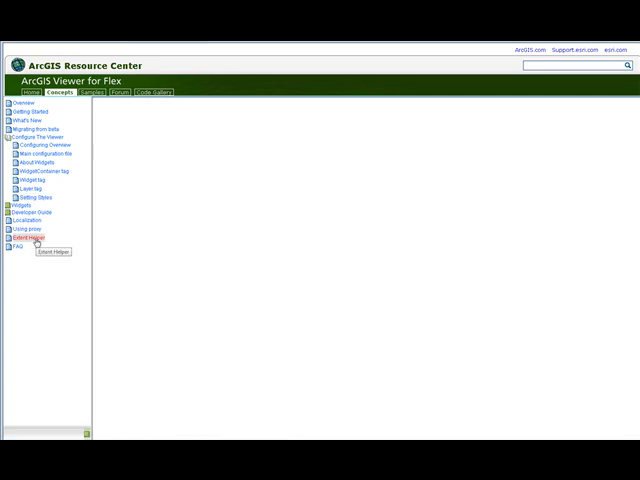
Step: Go to the Extent Helper page to get initial-extent values from its map
{"action": "left_click", "coordinate": [25, 239]}
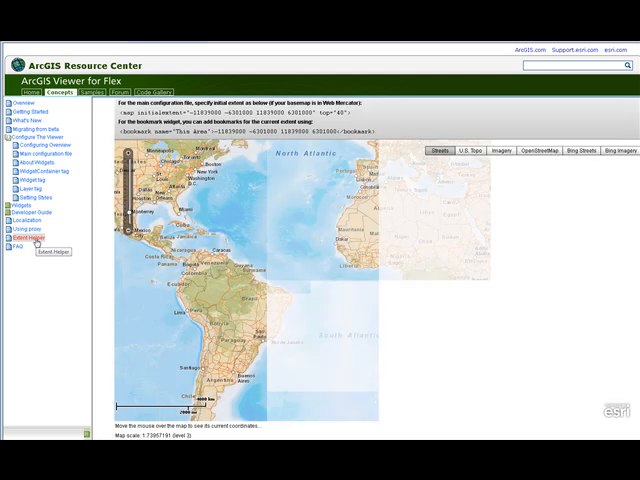
{"action": "mouse_move", "coordinate": [332, 294]}
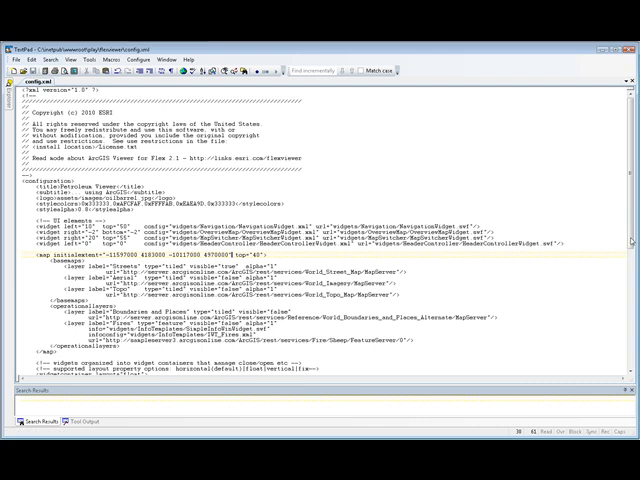
Step: Scroll config.xml to the style colours and initial extent settings
{"action": "scroll", "scroll_direction": "down", "scroll_amount": 3}
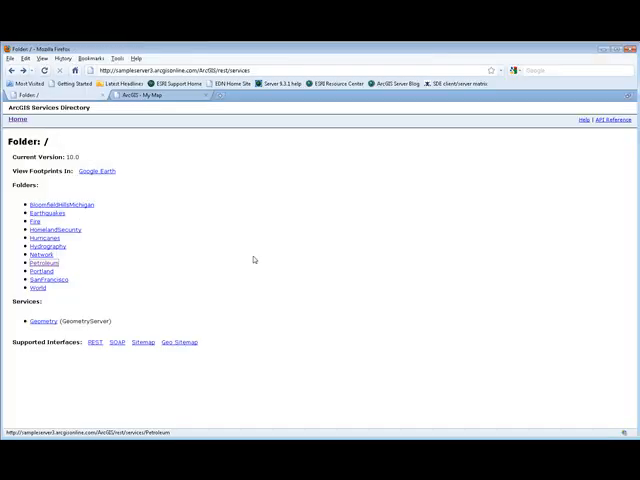
{"action": "mouse_move", "coordinate": [253, 228]}
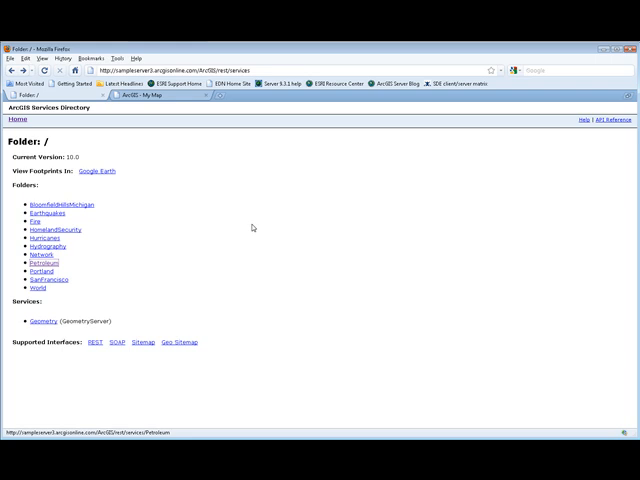
{"action": "mouse_move", "coordinate": [61, 271]}
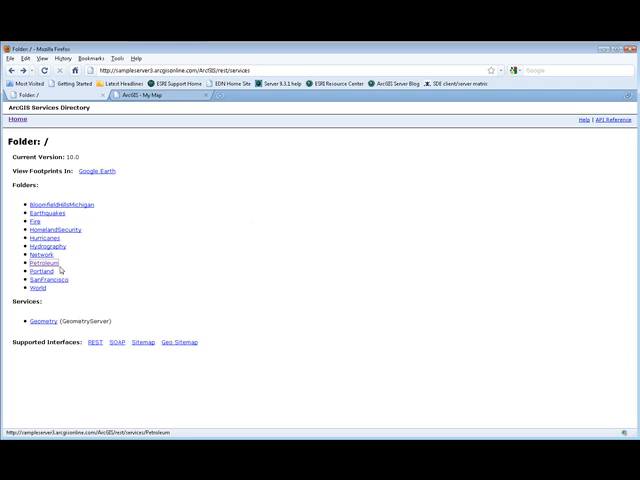
Step: Open Petroleum/KSFields FeatureServer, preview its Kansas fields map, then return to the service page
{"action": "left_click", "coordinate": [35, 262]}
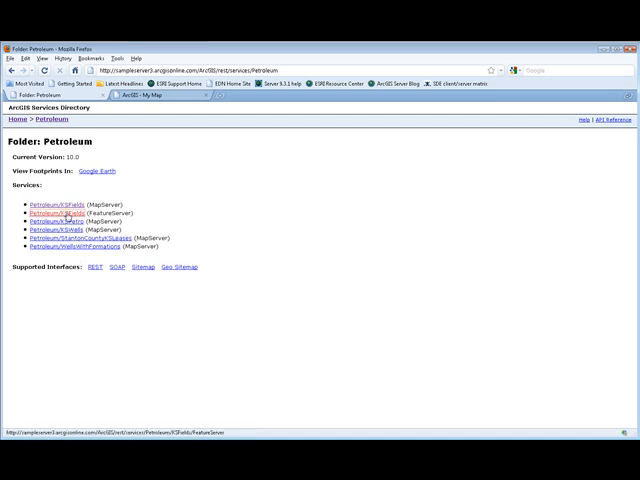
{"action": "left_click", "coordinate": [55, 212]}
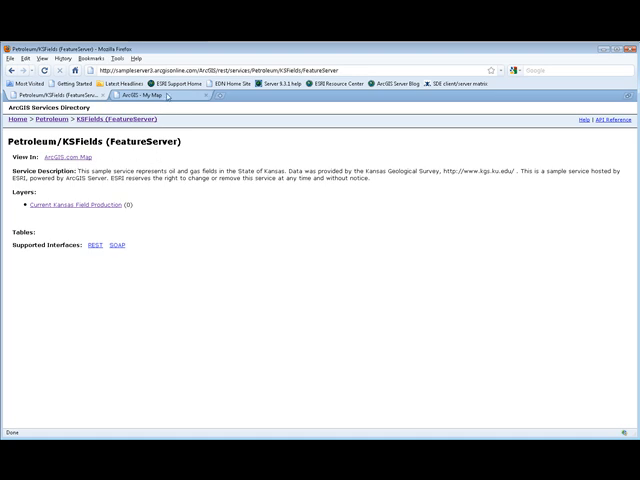
{"action": "left_click", "coordinate": [155, 95]}
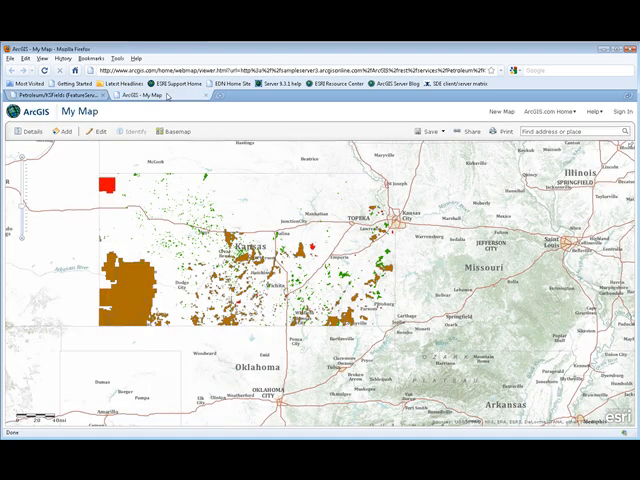
{"action": "left_click", "coordinate": [65, 94]}
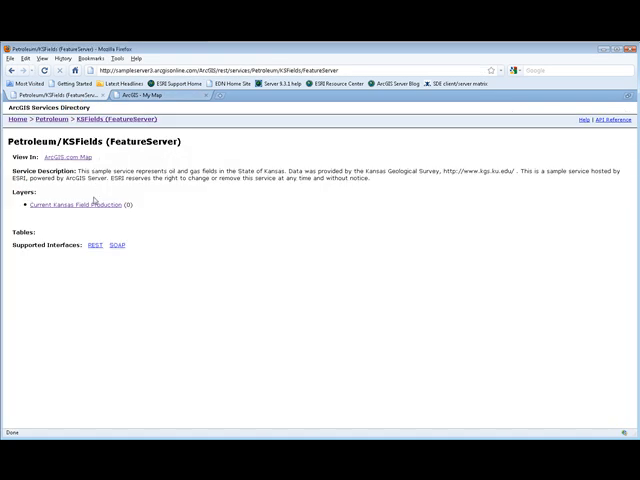
Step: Save config.xml and refresh the Petroleum Viewer to show the green-grey style and Kansas extent
{"action": "left_click", "coordinate": [73, 205]}
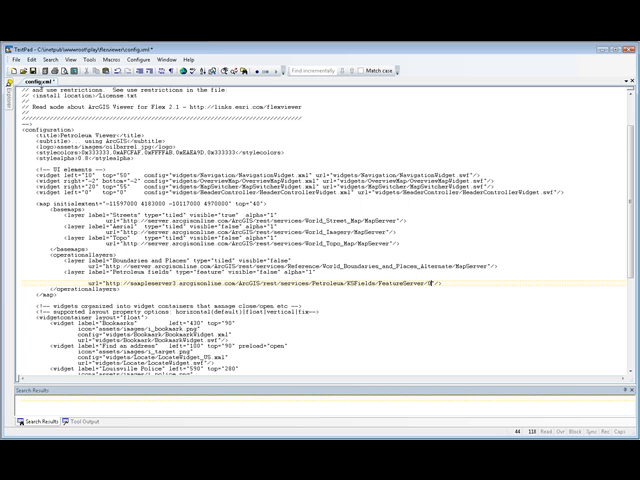
{"action": "mouse_move", "coordinate": [435, 318]}
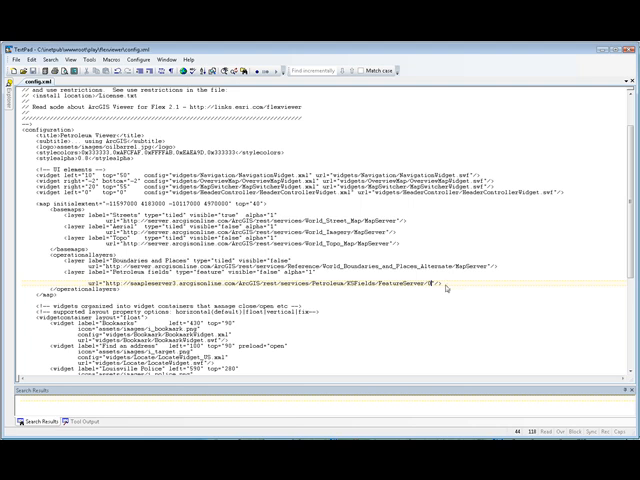
{"action": "mouse_move", "coordinate": [446, 288]}
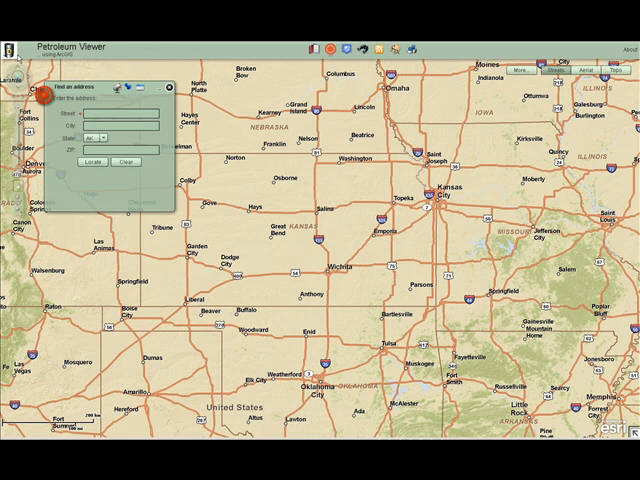
{"action": "mouse_move", "coordinate": [120, 58]}
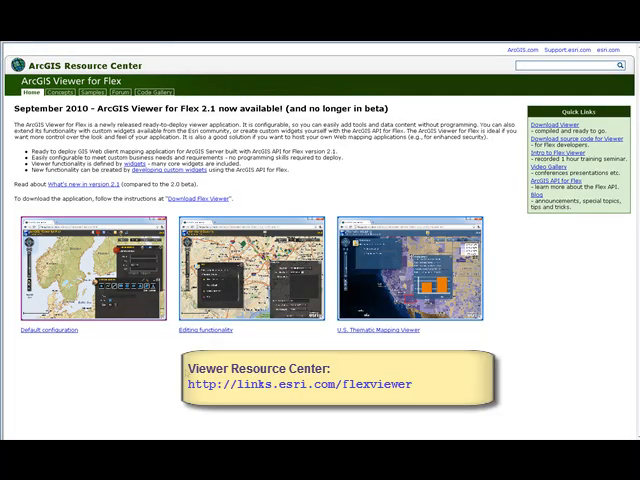
{"action": "mouse_move", "coordinate": [382, 184]}
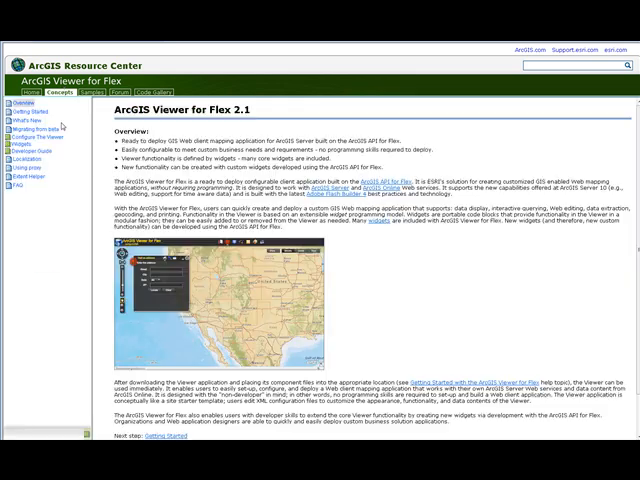
Step: Expand Widgets in the contents tree and go to the Flex Viewer Code Gallery
{"action": "left_click", "coordinate": [18, 141]}
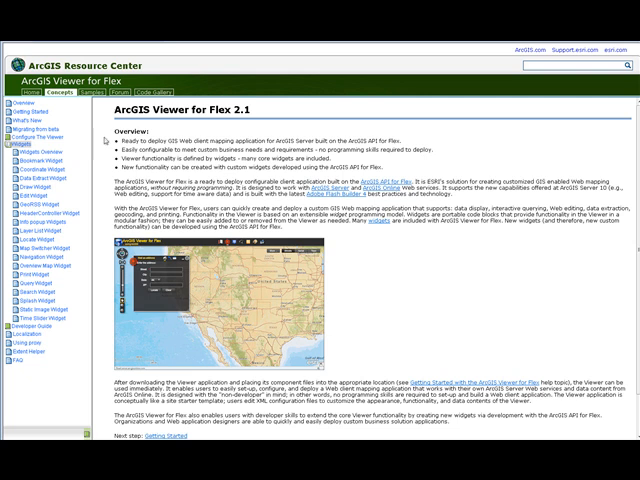
{"action": "left_click", "coordinate": [140, 92]}
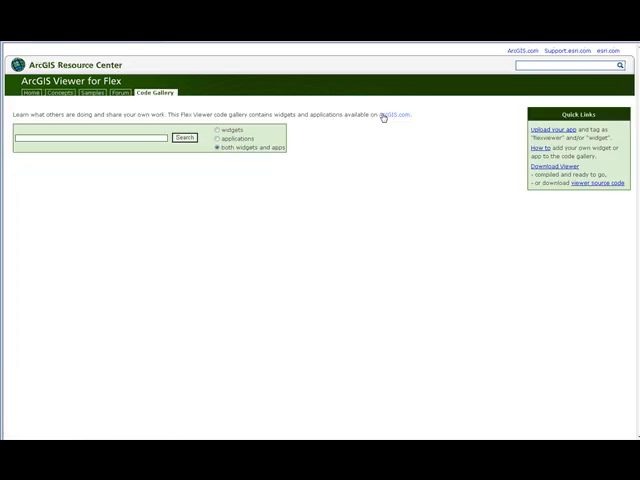
Step: Download the Elevation Profiles Widget zip and save it to FlexViewer\temp
{"action": "left_click", "coordinate": [182, 137]}
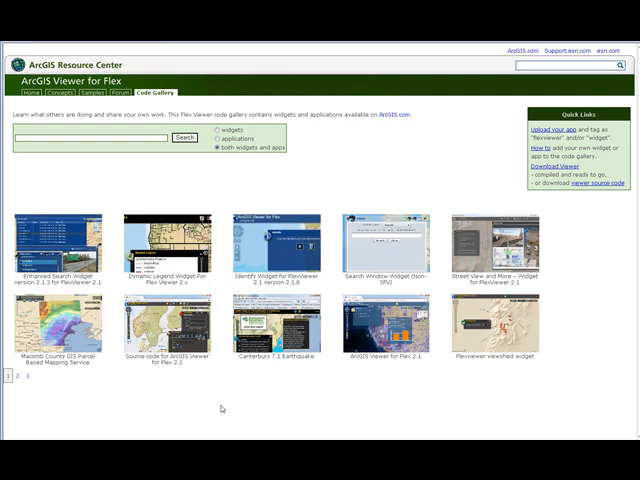
{"action": "mouse_move", "coordinate": [153, 410]}
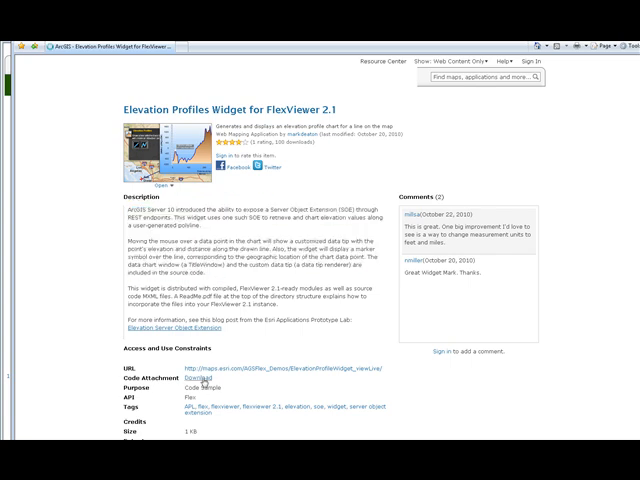
{"action": "mouse_move", "coordinate": [352, 382]}
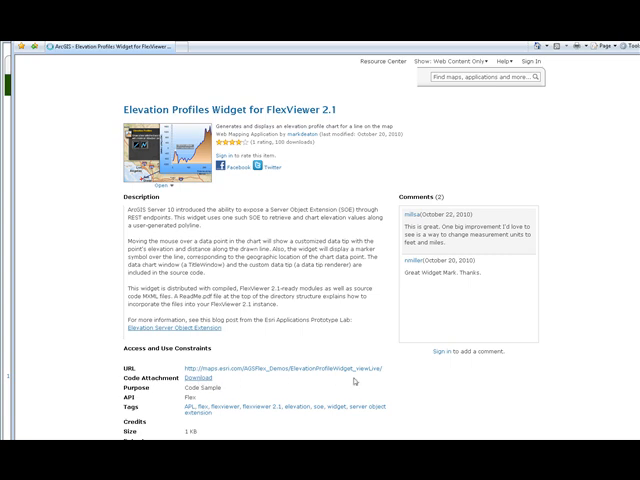
{"action": "left_click", "coordinate": [148, 378]}
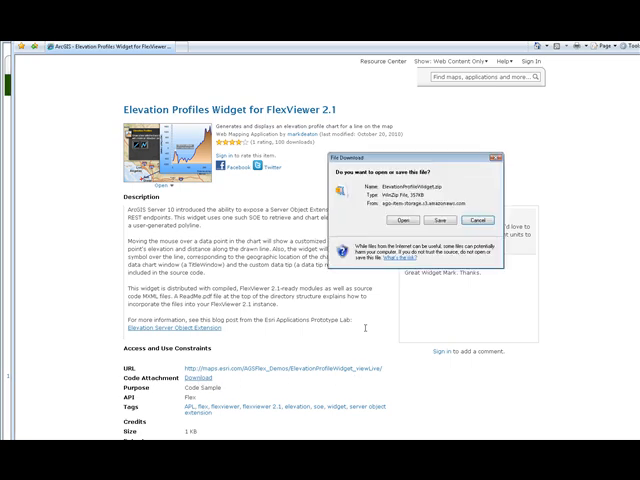
{"action": "left_click", "coordinate": [424, 220]}
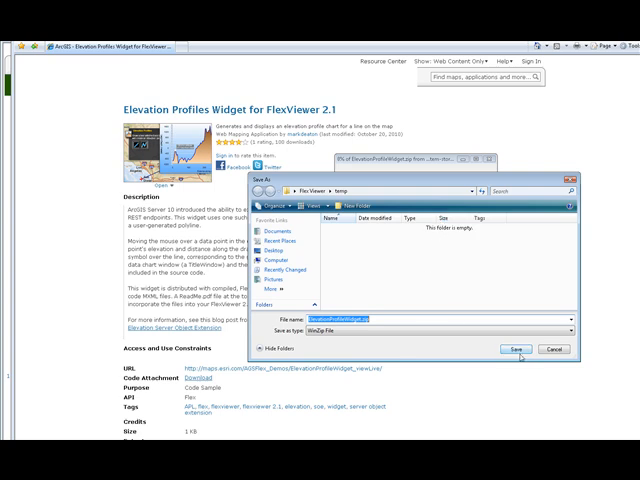
{"action": "left_click", "coordinate": [510, 349]}
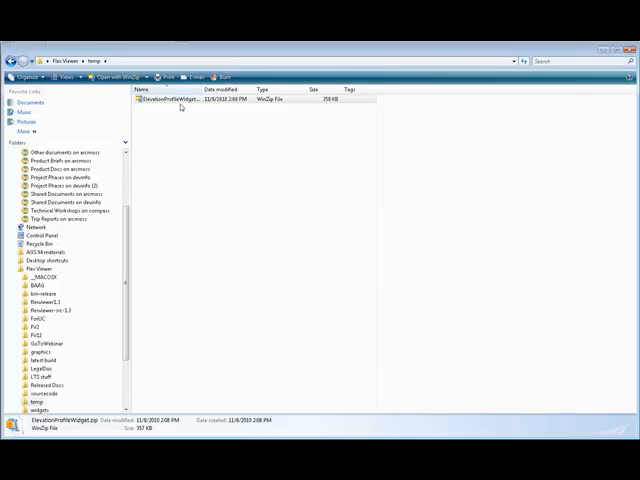
{"action": "mouse_move", "coordinate": [182, 99]}
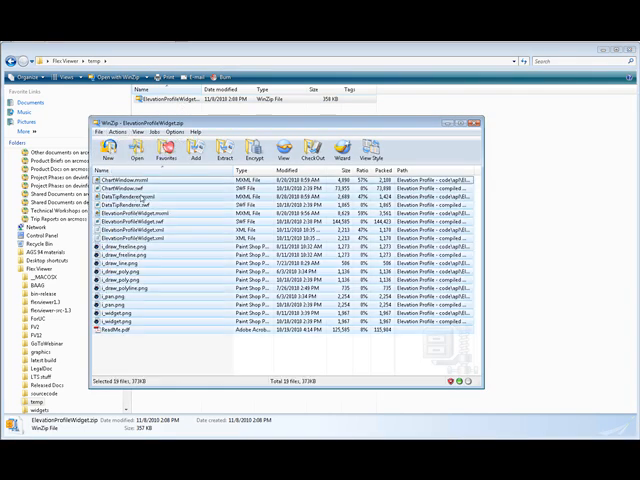
Step: Extract ElevationProfileWidget.zip into the temp folder and select ReadMe.pdf
{"action": "left_click", "coordinate": [234, 155]}
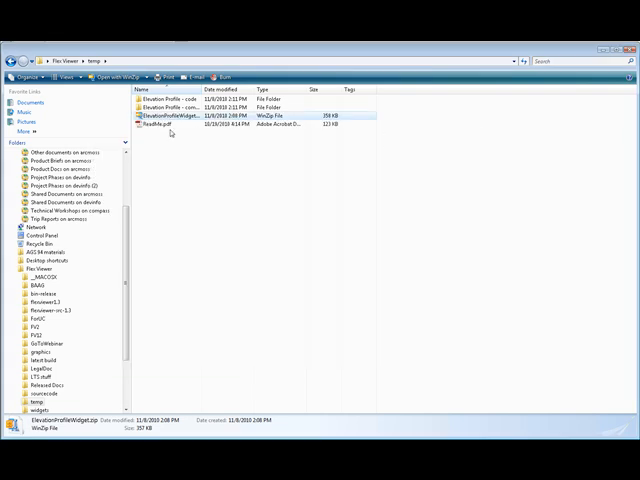
{"action": "left_click", "coordinate": [175, 125]}
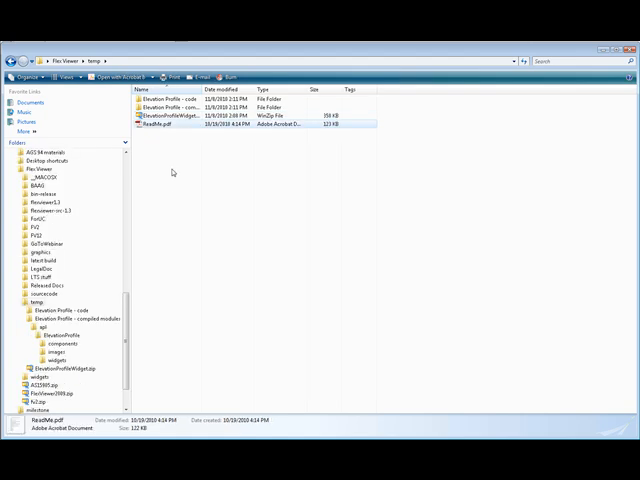
Step: Open ReadMe.pdf and scroll to the instruction to copy the apl directory
{"action": "double_click", "coordinate": [156, 125]}
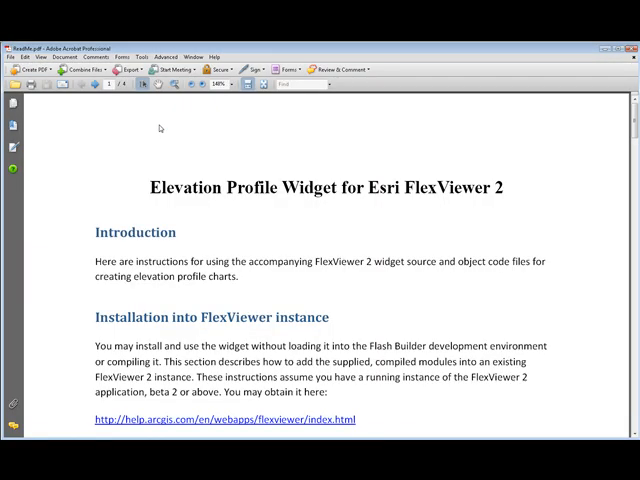
{"action": "mouse_move", "coordinate": [632, 140]}
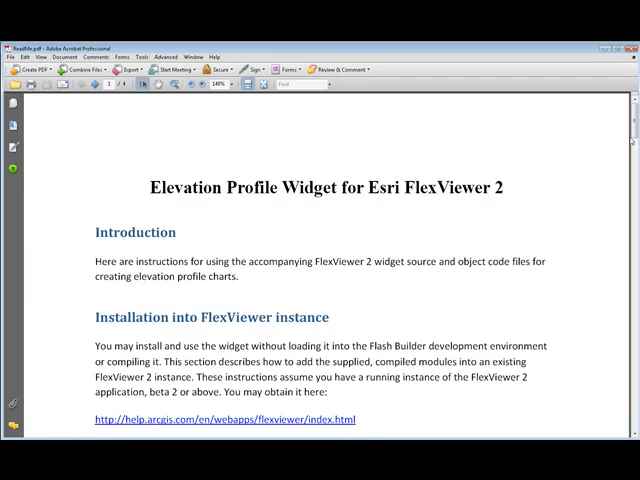
{"action": "scroll", "scroll_direction": "down", "scroll_amount": 3}
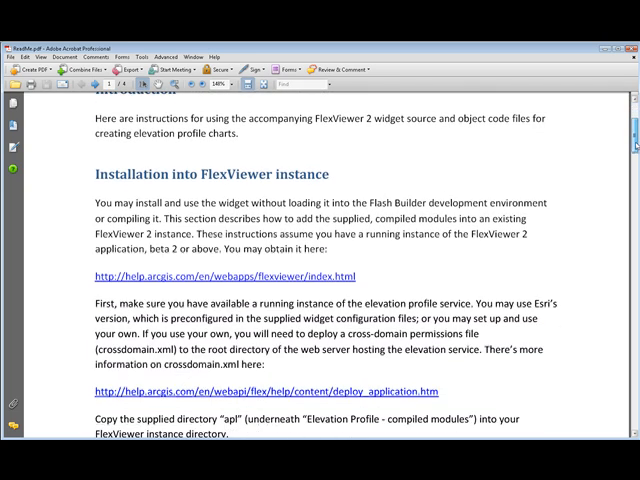
{"action": "scroll", "scroll_direction": "down", "scroll_amount": 3}
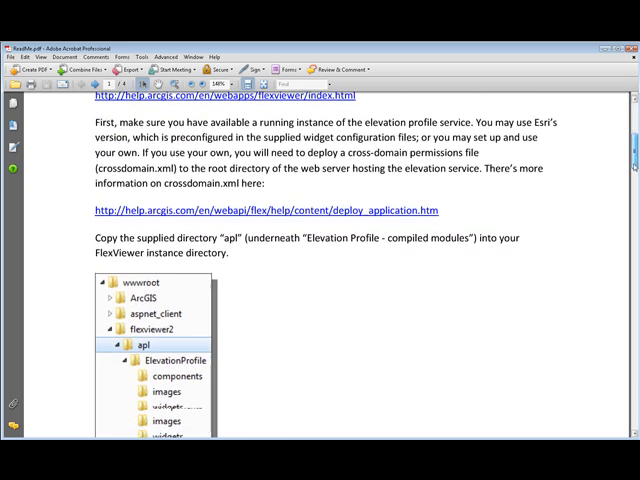
{"action": "scroll", "scroll_direction": "down", "scroll_amount": 3}
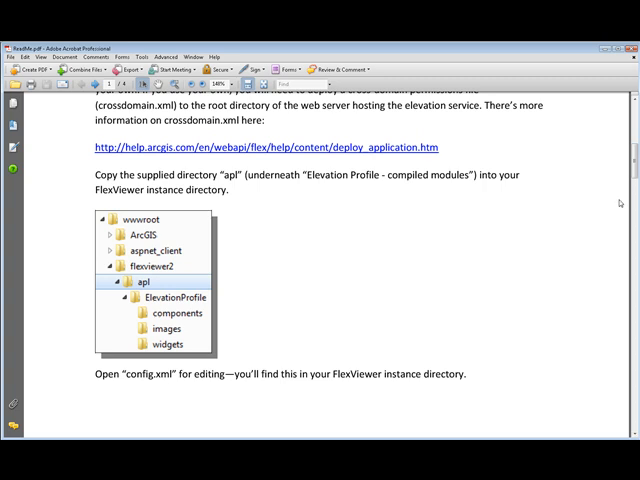
{"action": "mouse_move", "coordinate": [604, 204]}
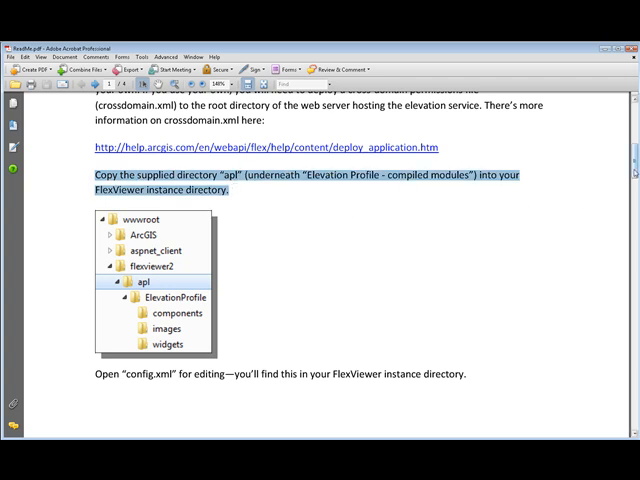
{"action": "scroll", "scroll_direction": "down", "scroll_amount": 3}
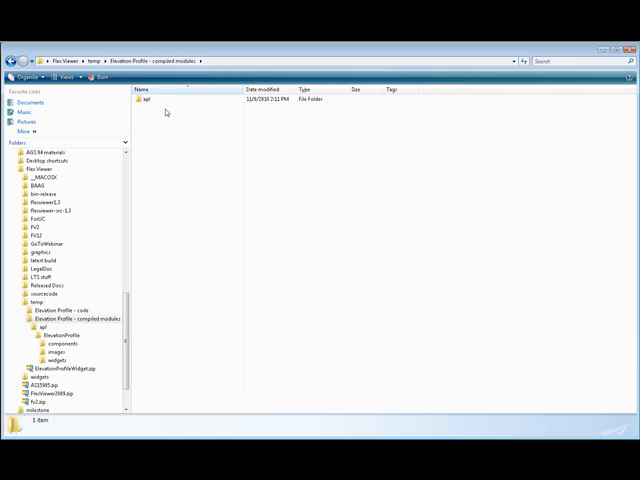
Step: Copy the apl folder and browse to C:\inetpub\wwwroot\play\flexviewer
{"action": "right_click", "coordinate": [165, 100]}
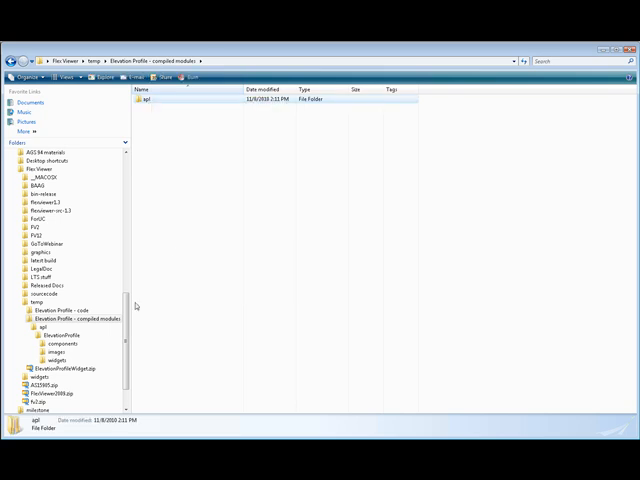
{"action": "scroll", "scroll_direction": "up", "scroll_amount": 3}
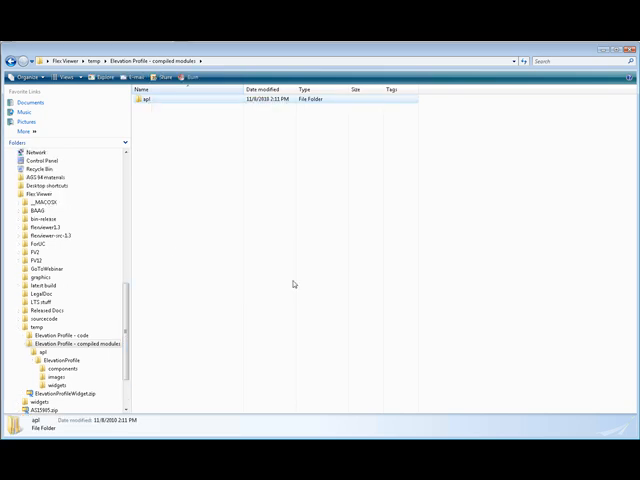
{"action": "scroll", "scroll_direction": "up", "scroll_amount": 3}
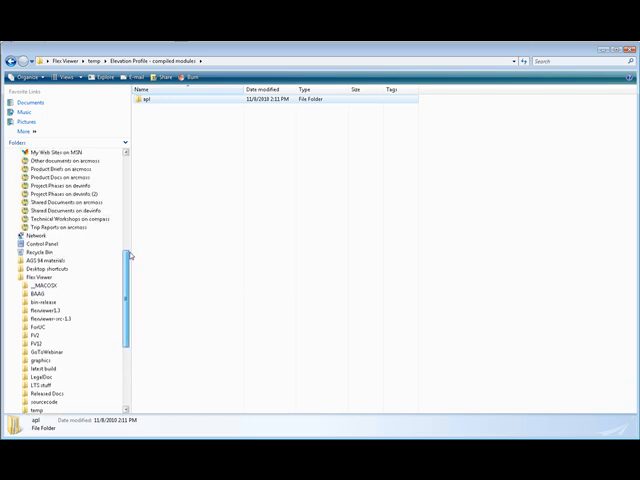
{"action": "scroll", "scroll_direction": "up", "scroll_amount": 3}
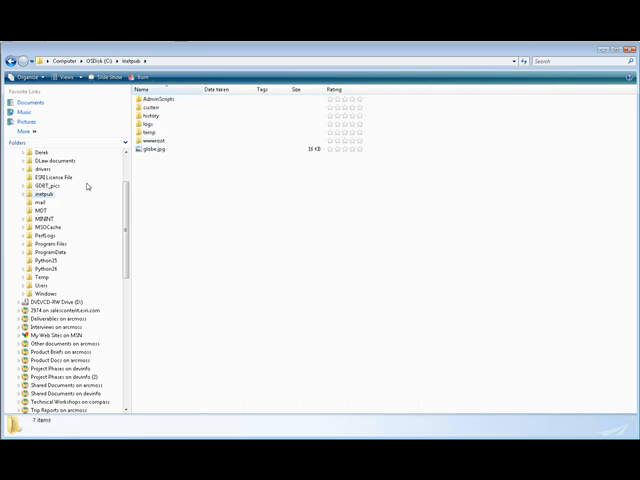
{"action": "double_click", "coordinate": [160, 141]}
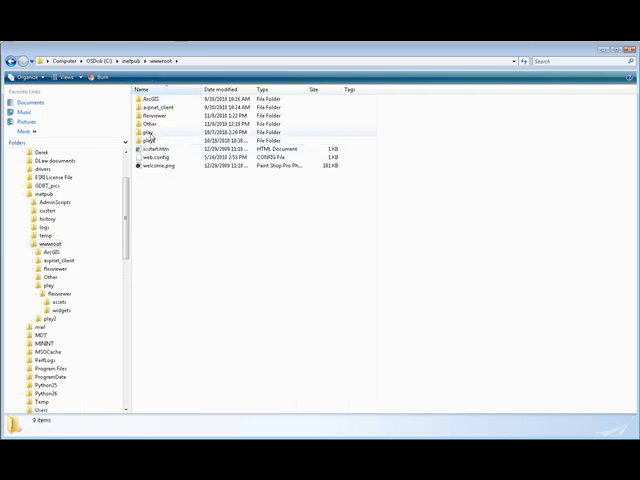
{"action": "double_click", "coordinate": [156, 121]}
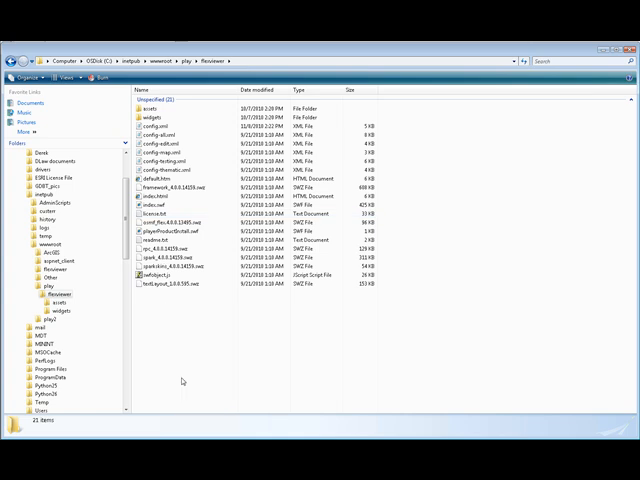
{"action": "left_click", "coordinate": [150, 107]}
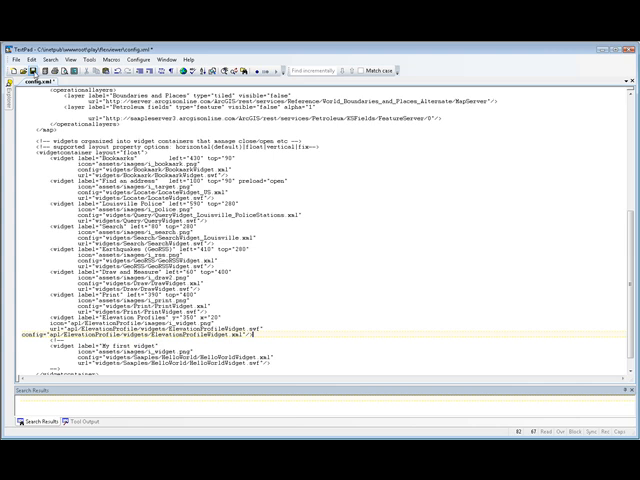
{"action": "mouse_move", "coordinate": [384, 311]}
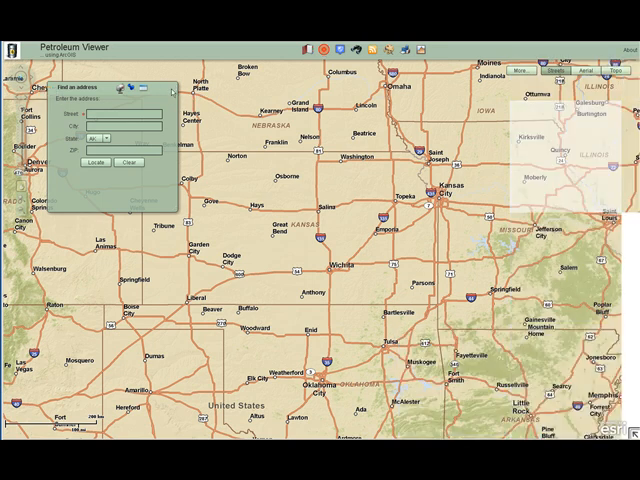
Step: Open the Elevation Profiles widget, generate a profile chart across Kansas, and close the chart
{"action": "left_click", "coordinate": [170, 90]}
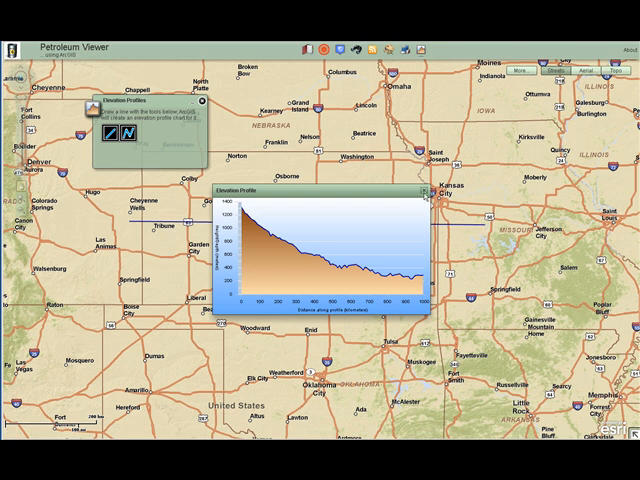
{"action": "left_click", "coordinate": [424, 190]}
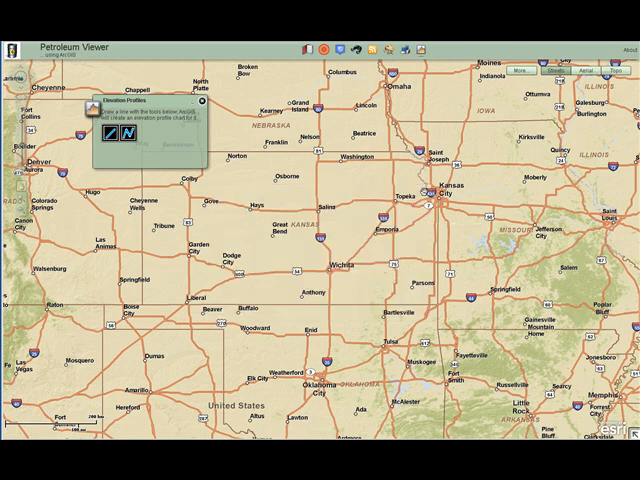